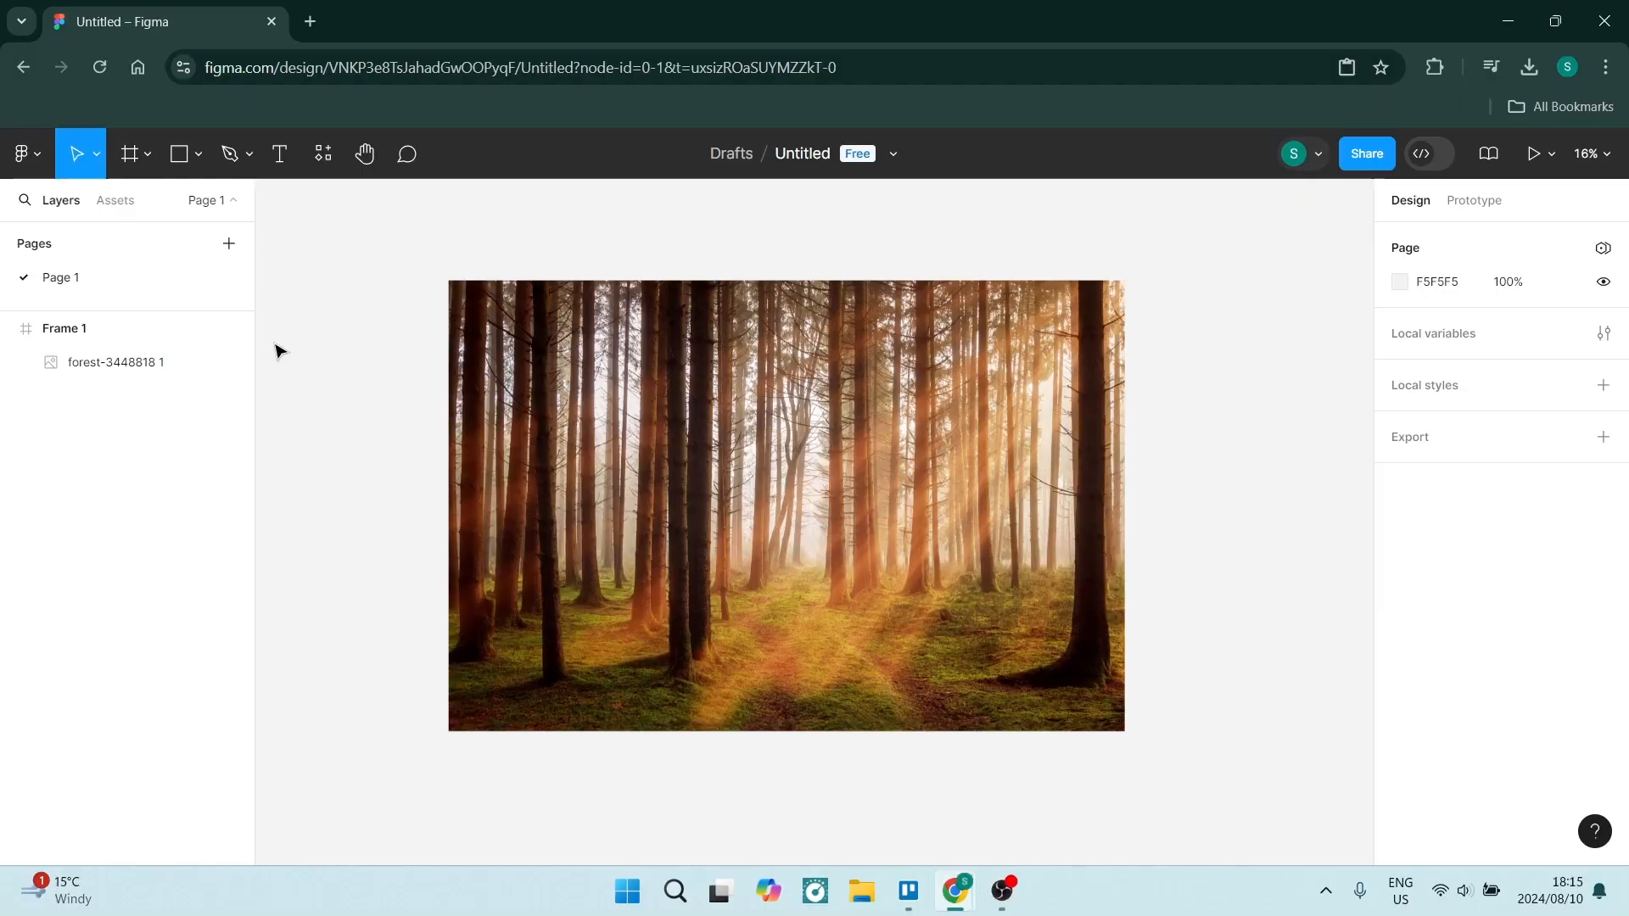
Step: Select the forest-3448818 1 layer inside Frame 1 from the Layers panel
{"action": "left_click", "coordinate": [24, 155]}
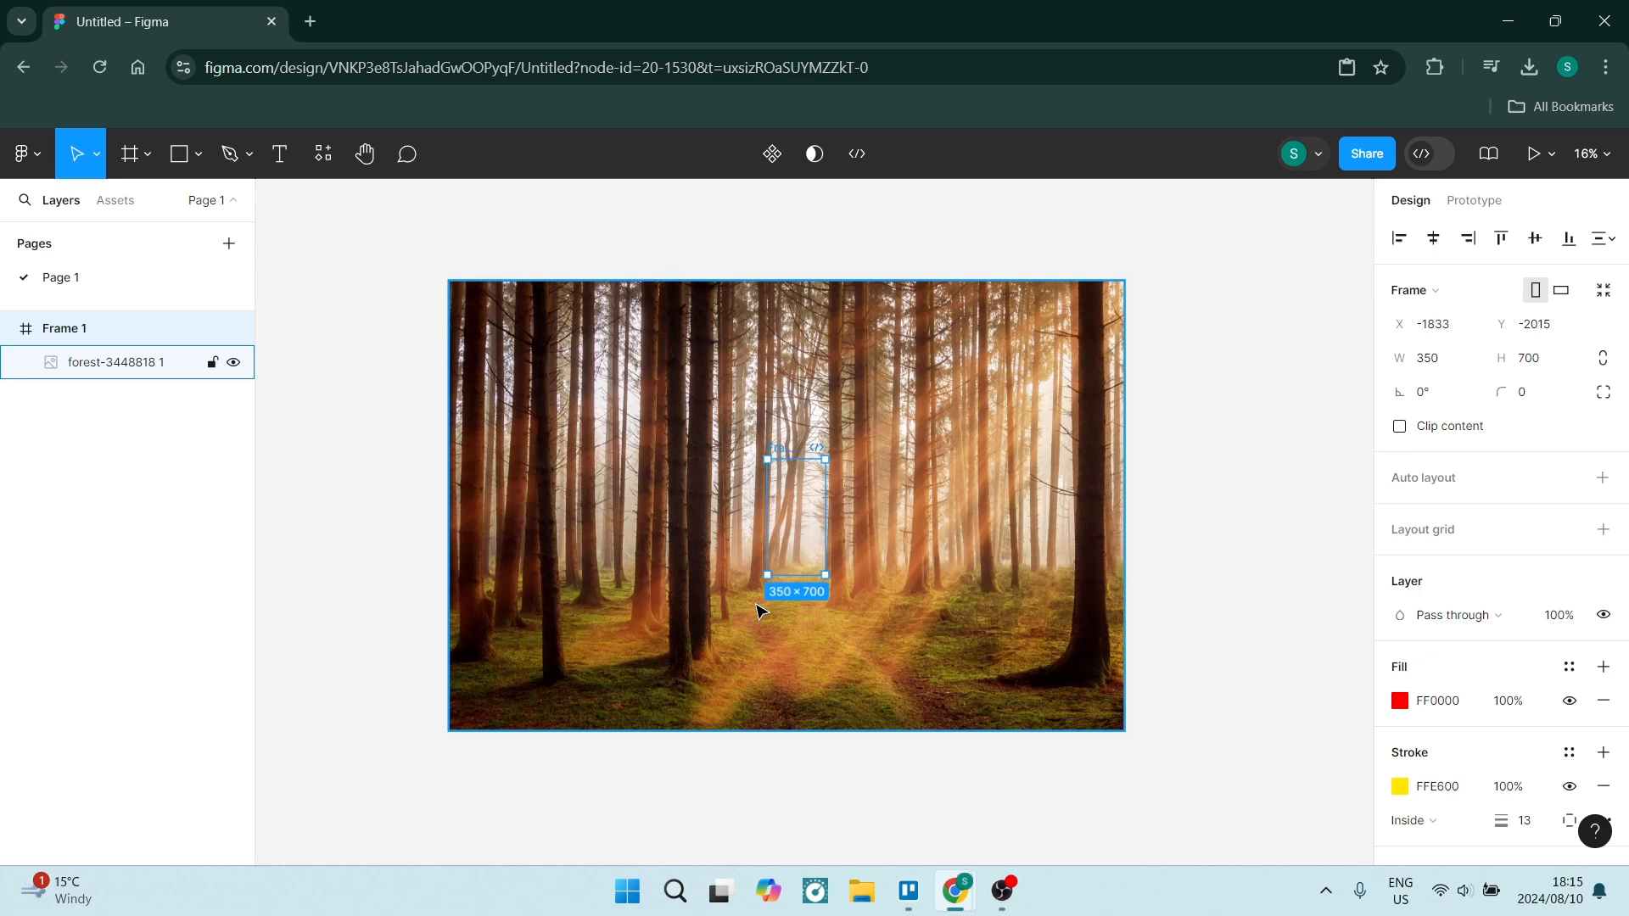
Step: Scroll the Design panel down to Frame 1's 1x PNG export setting
{"action": "scroll", "scroll_direction": "down", "scroll_amount": 3}
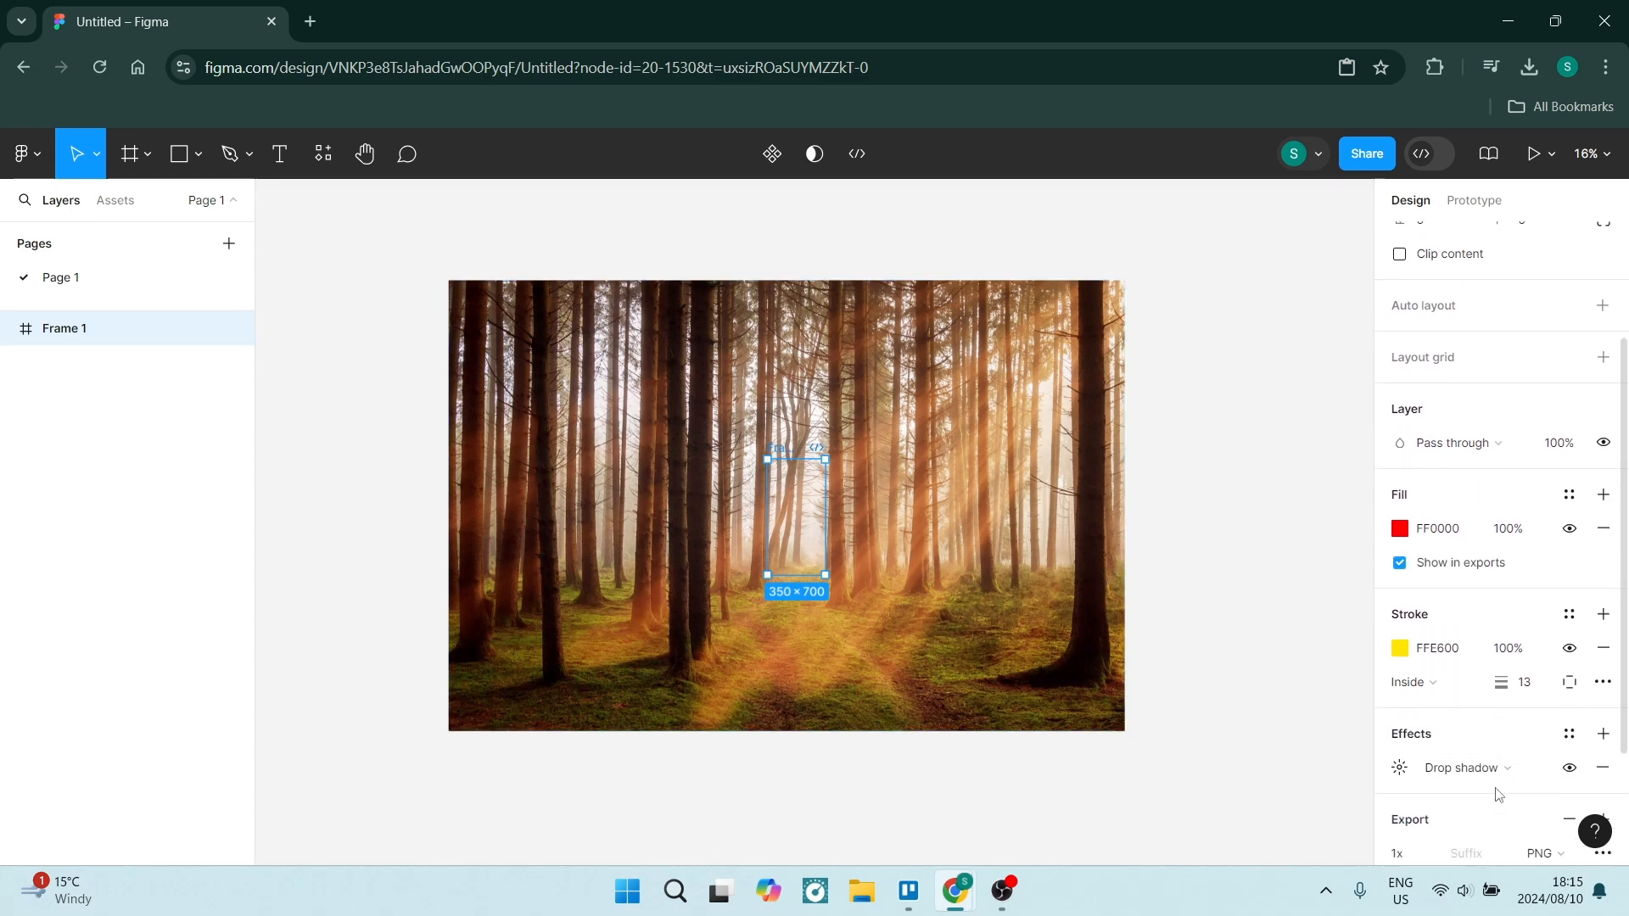
{"action": "scroll", "scroll_direction": "down", "scroll_amount": 3}
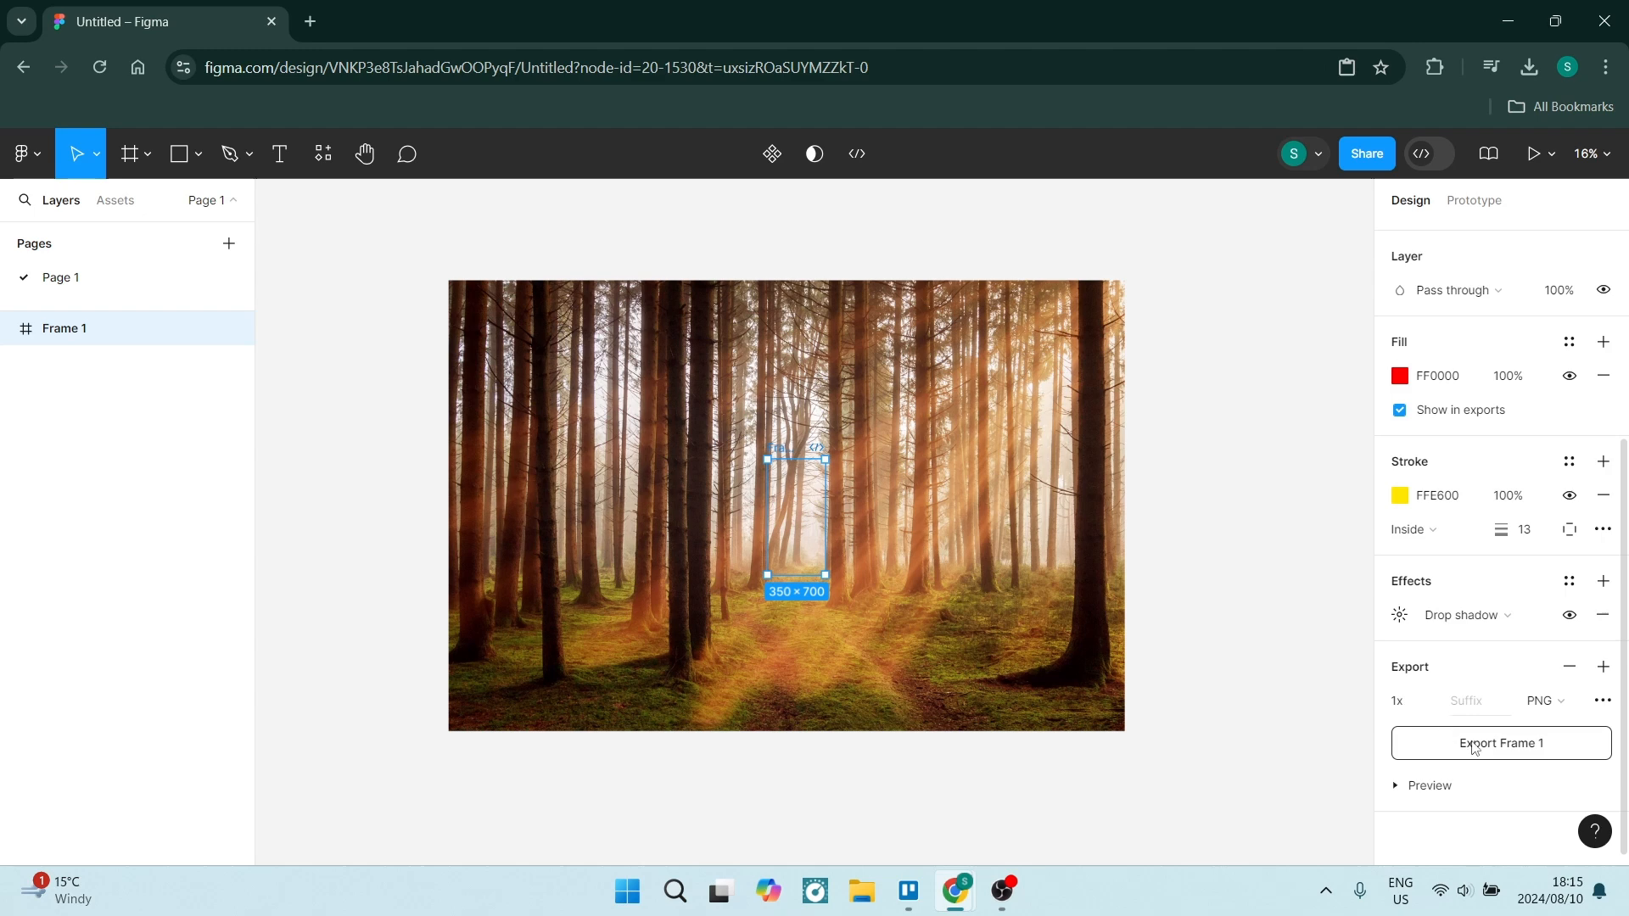
{"action": "mouse_move", "coordinate": [1491, 750]}
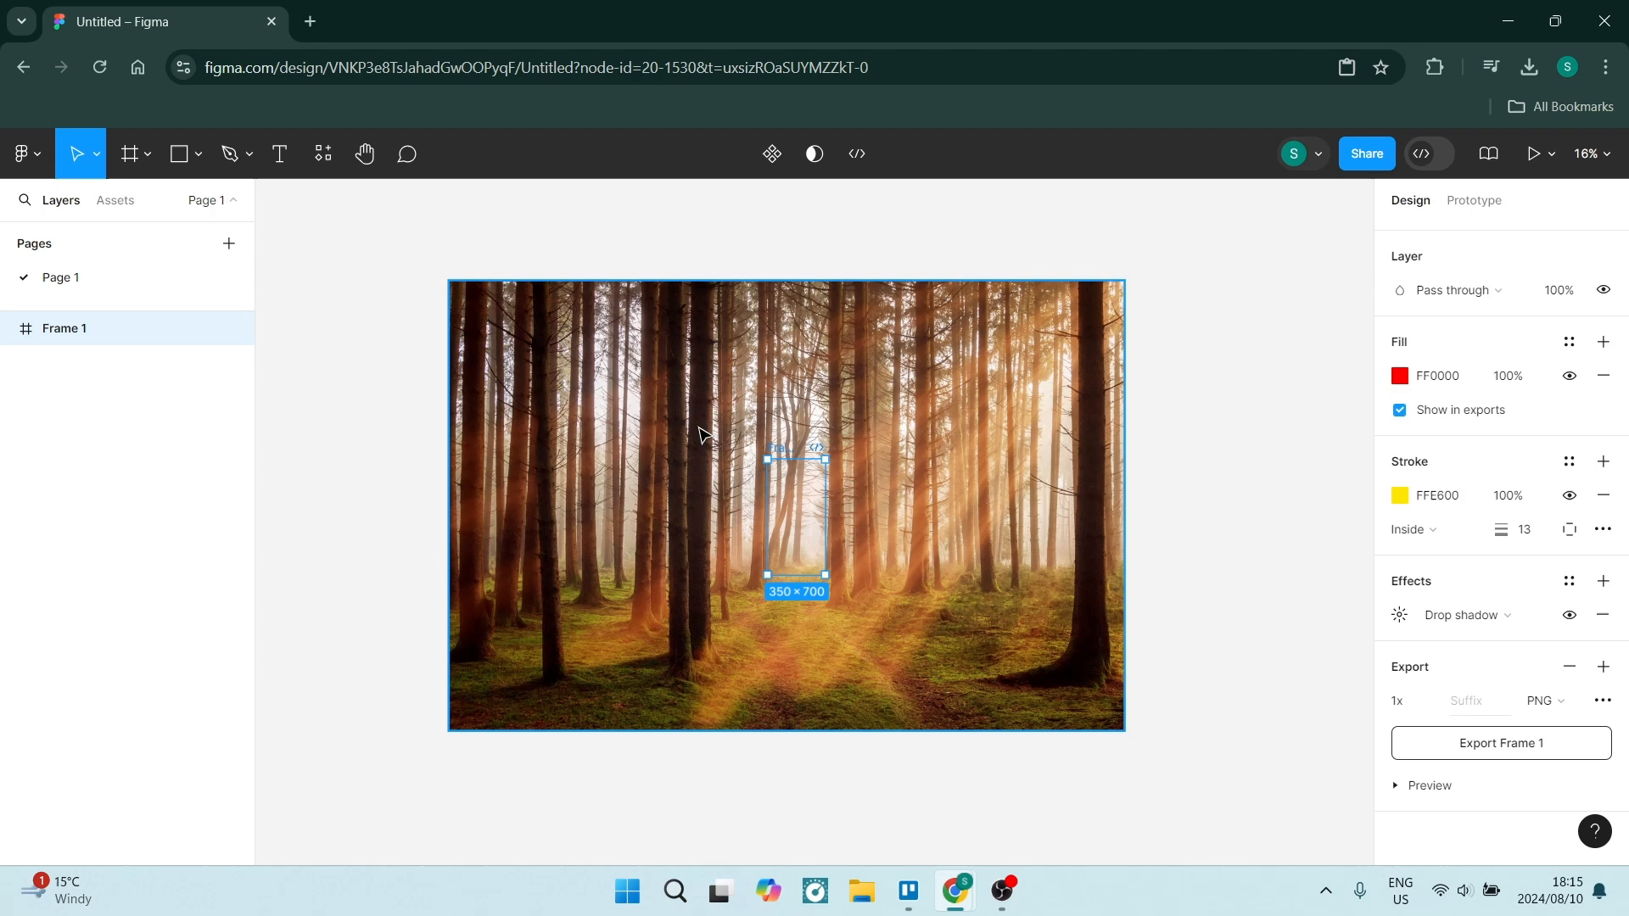
{"action": "mouse_move", "coordinate": [1504, 725]}
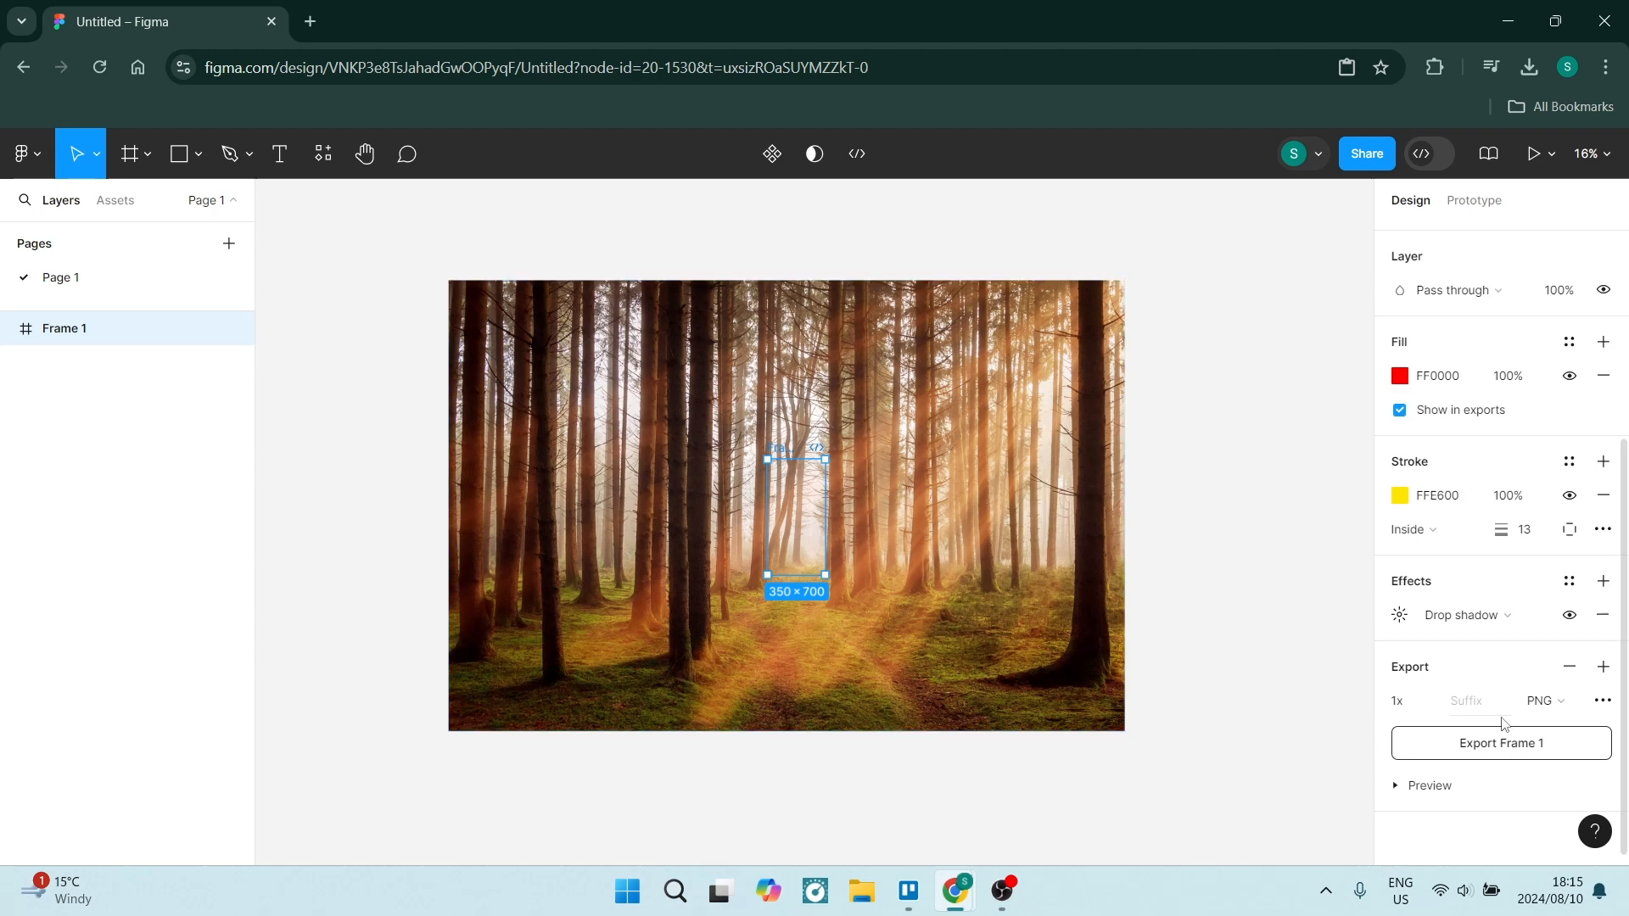
Step: Browse the export formats, keep PNG, and expand the forest photo's export preview
{"action": "left_click", "coordinate": [1544, 701]}
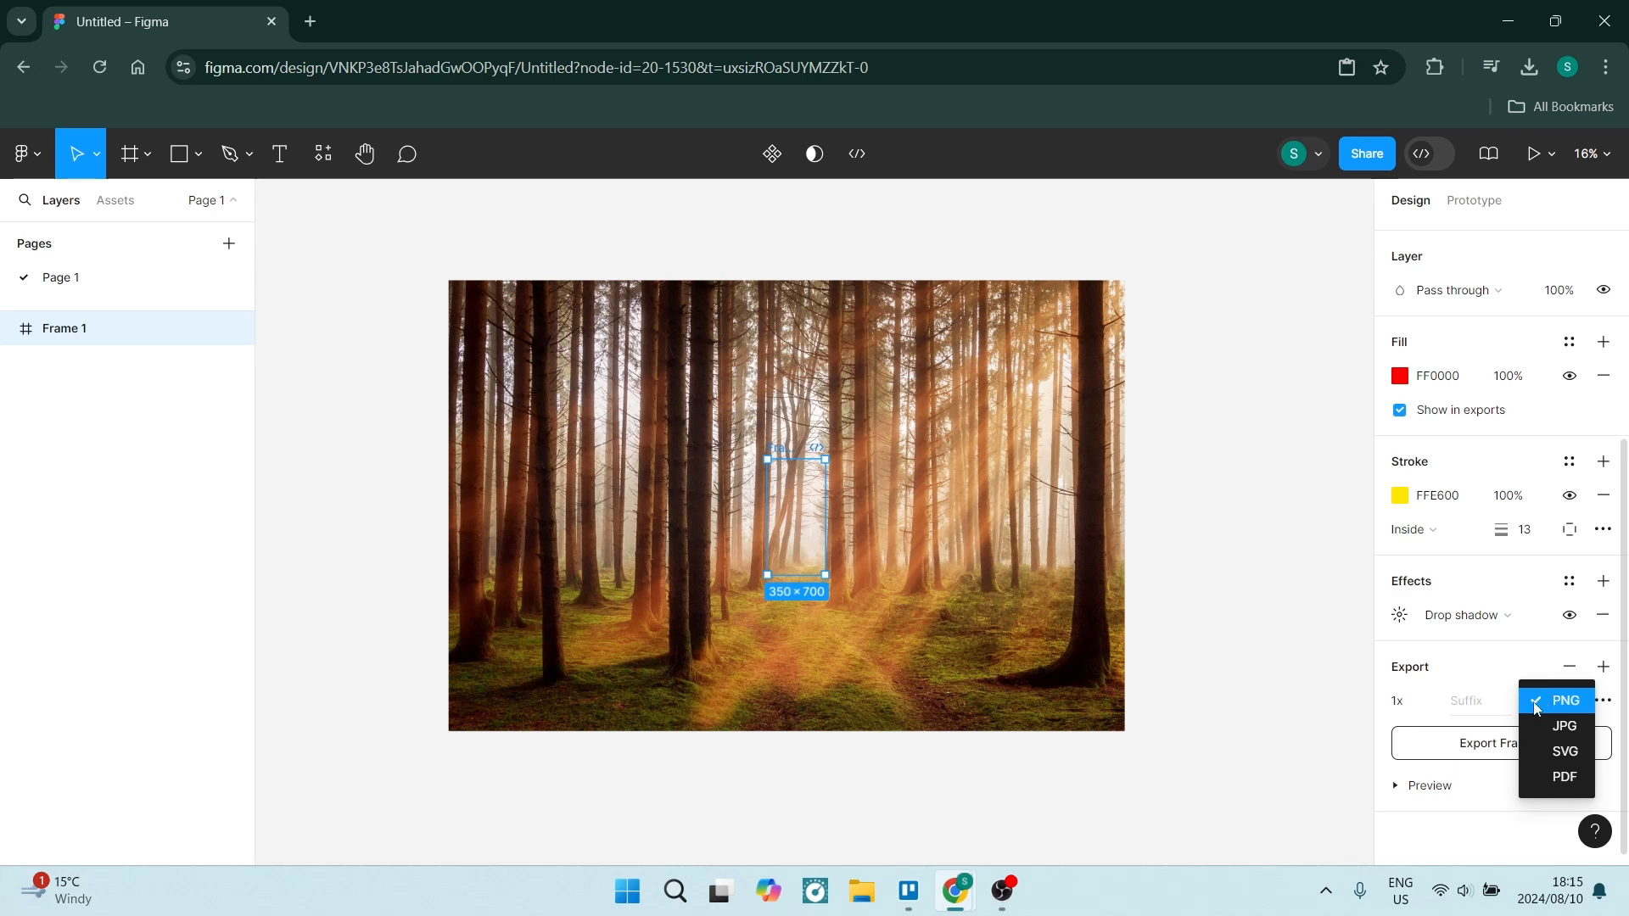
{"action": "mouse_move", "coordinate": [1563, 724]}
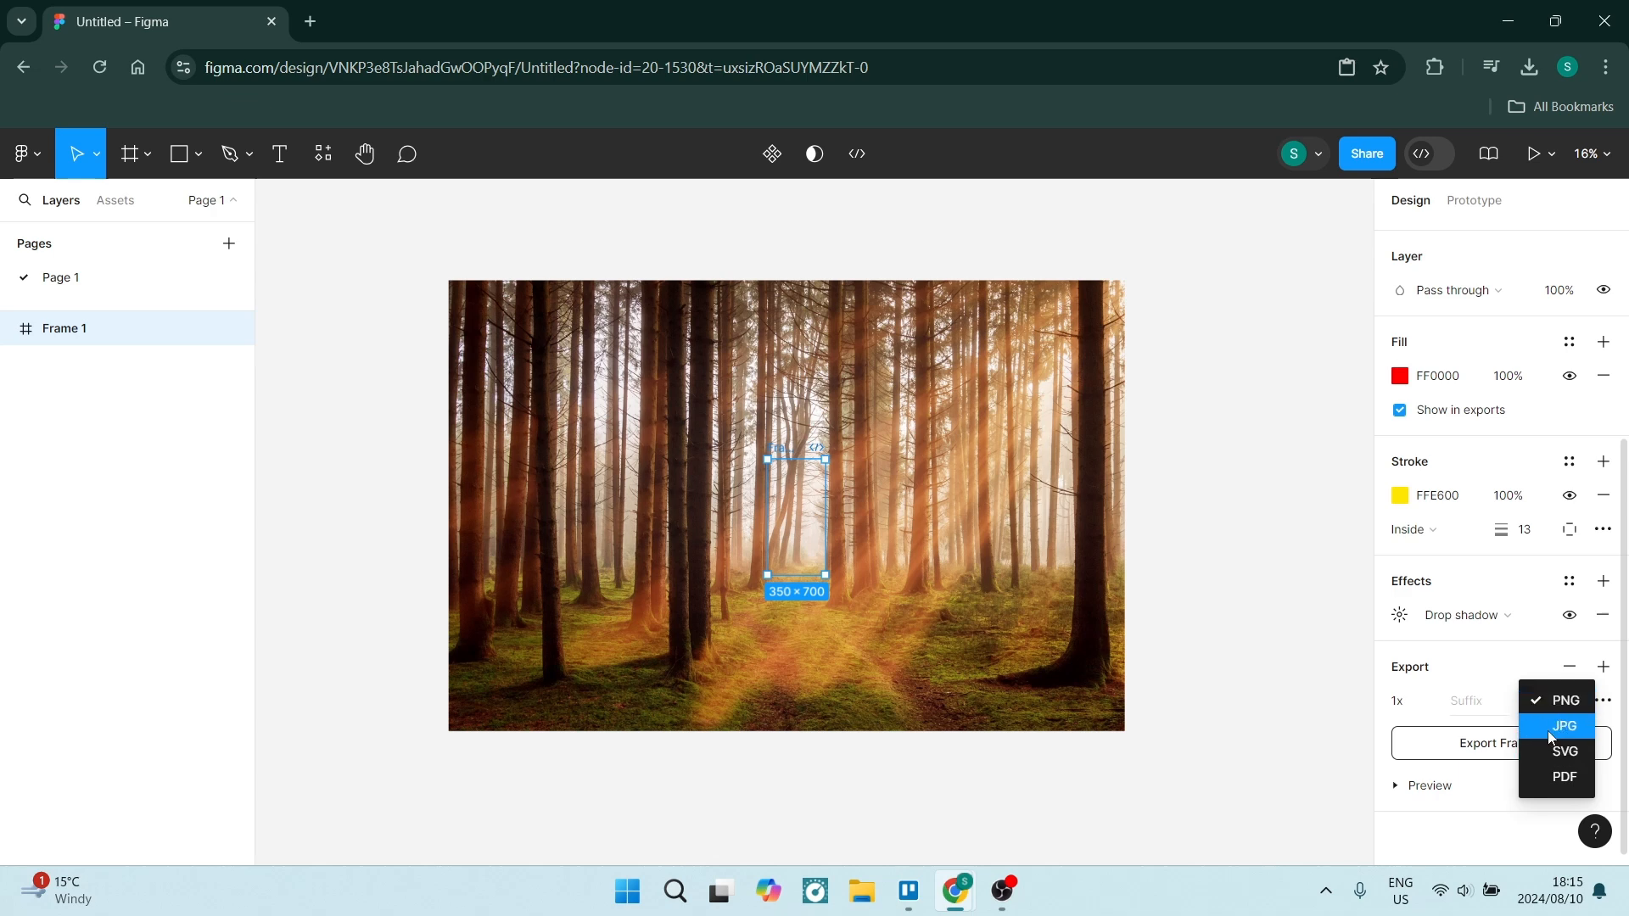
{"action": "mouse_move", "coordinate": [1563, 777]}
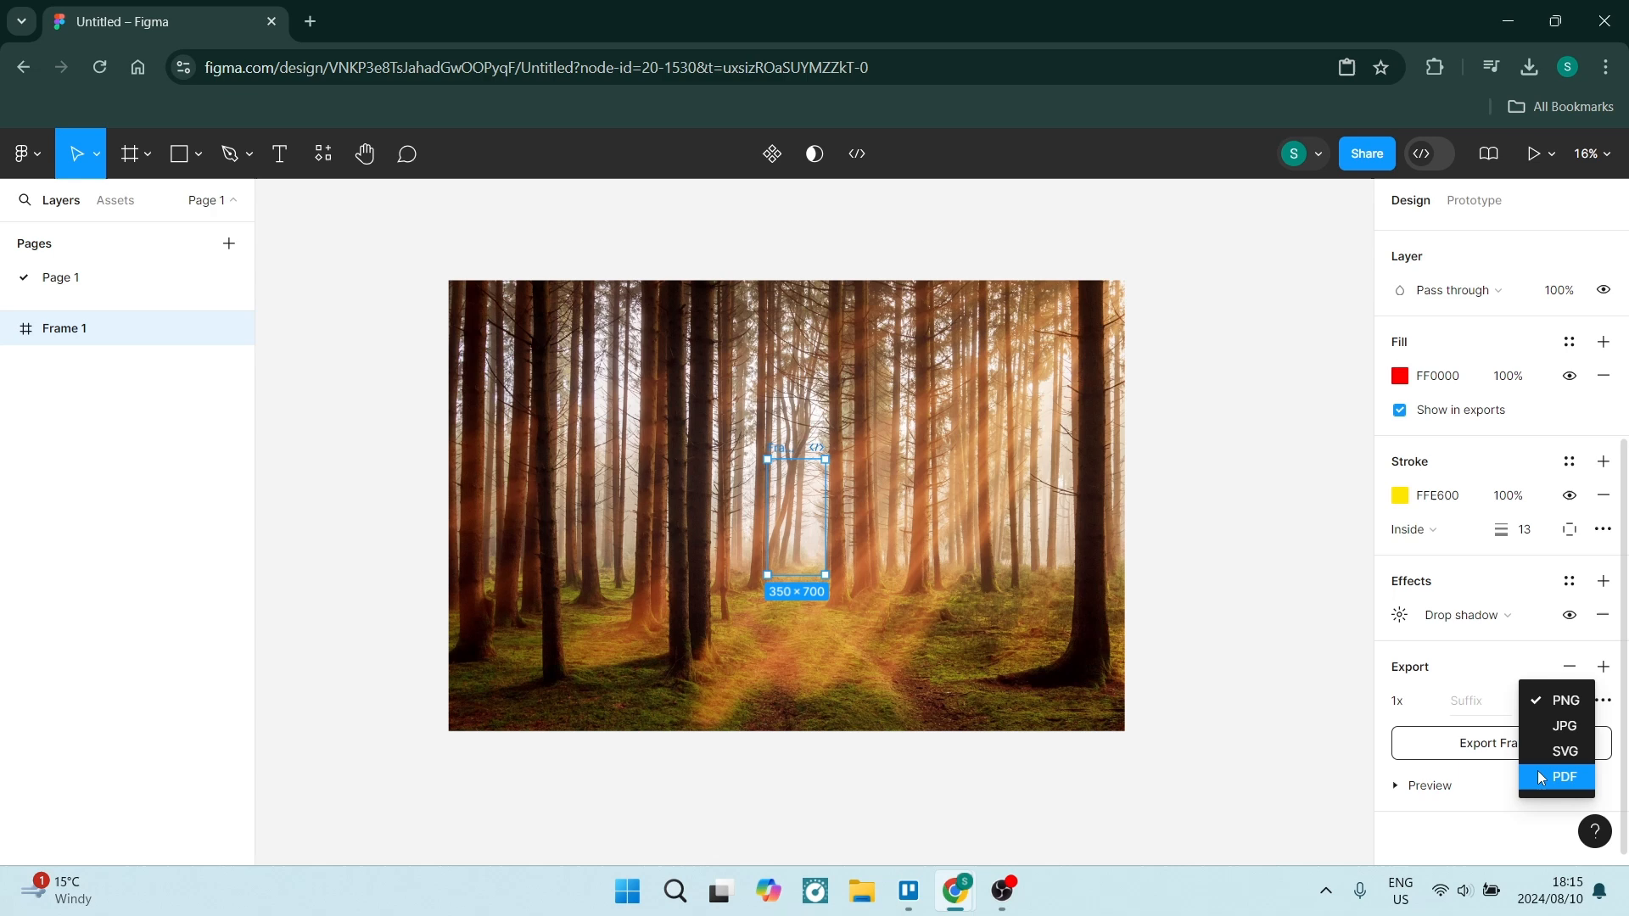
{"action": "left_click", "coordinate": [1563, 699]}
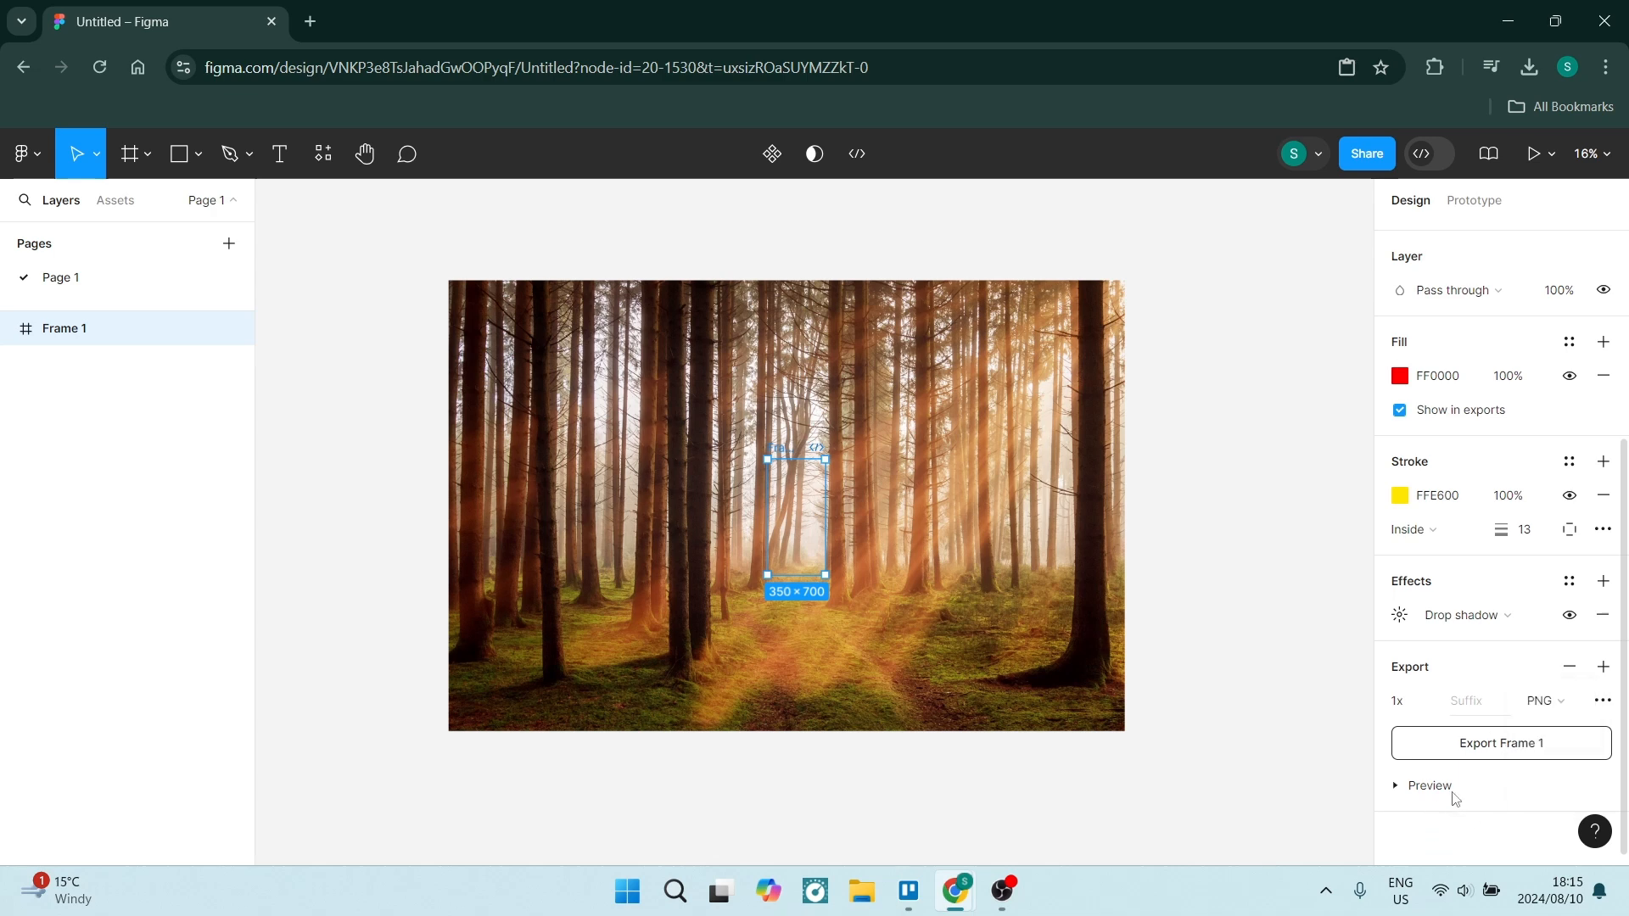
{"action": "left_click", "coordinate": [1423, 786]}
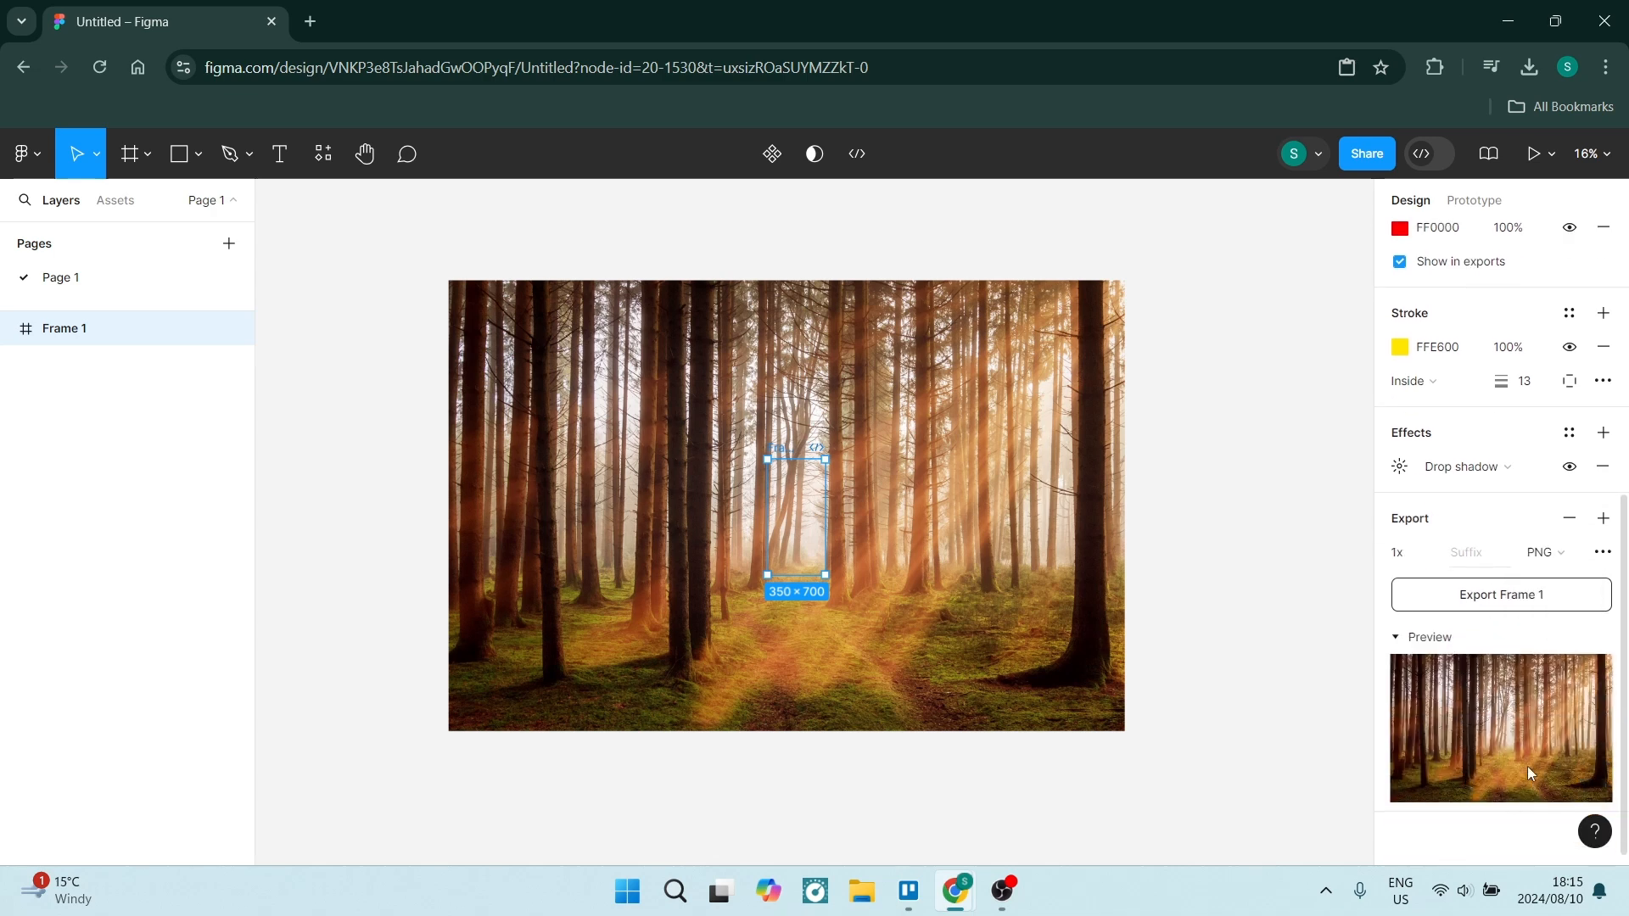